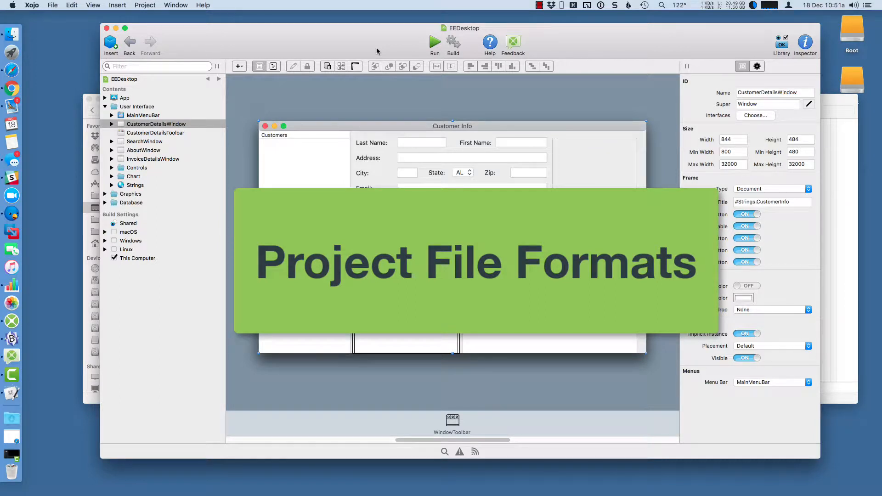
Reveal the Xojo application menu to reach the IDE Preferences
click(31, 5)
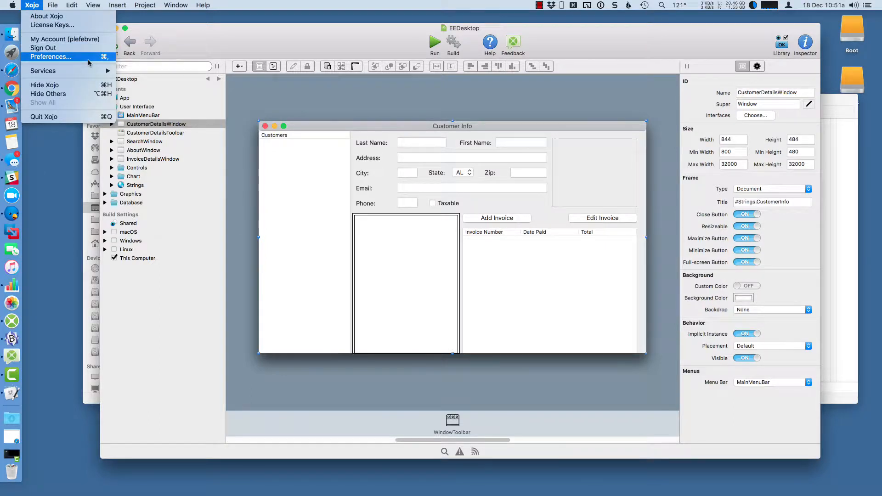
click(50, 56)
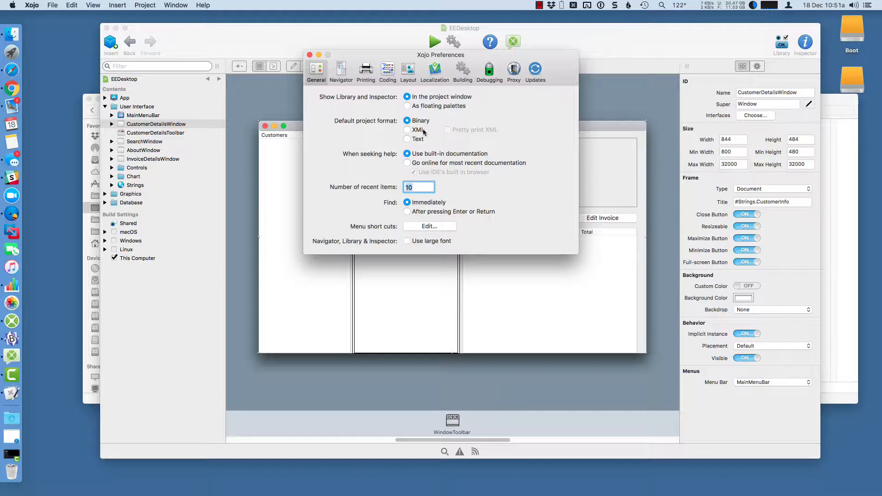
mouse_move(432, 133)
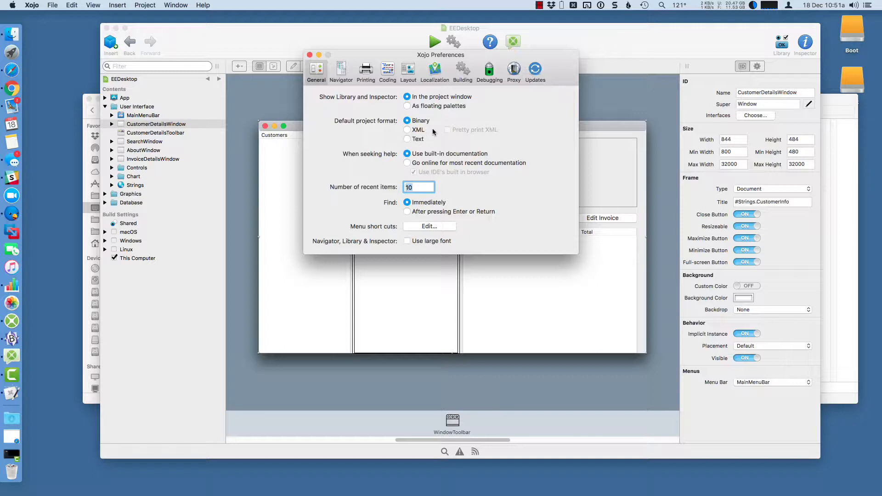
mouse_move(444, 133)
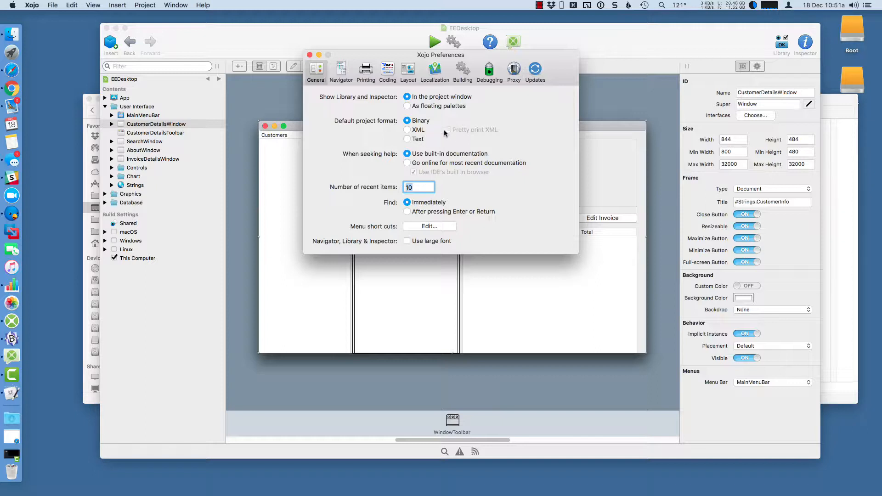
mouse_move(419, 144)
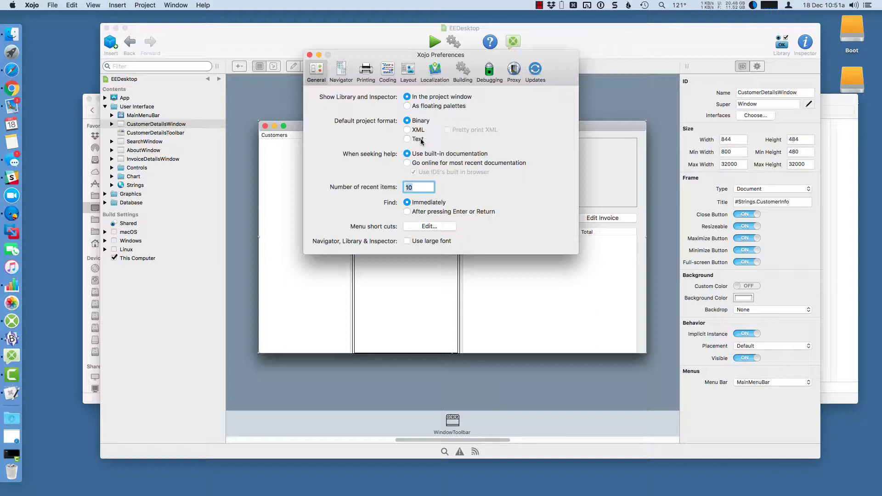
click(308, 54)
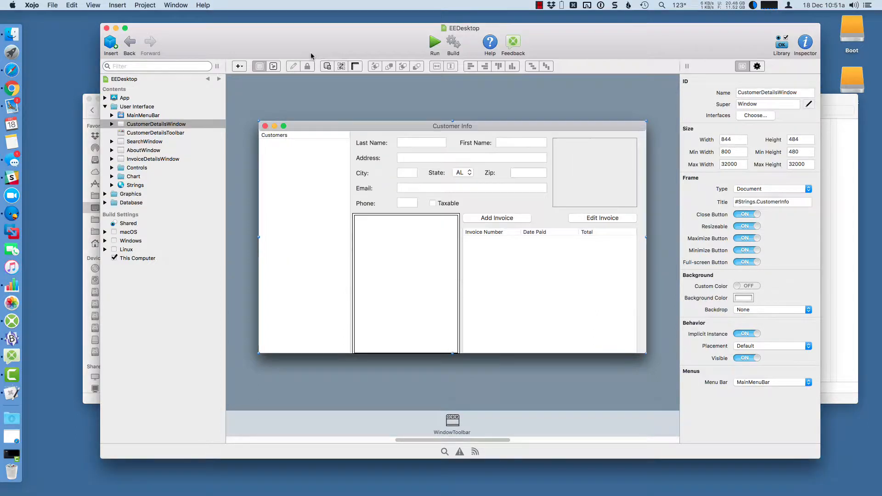
Save EEDesktop to the Desktop in Xojo Binary Project format via Save As
click(53, 5)
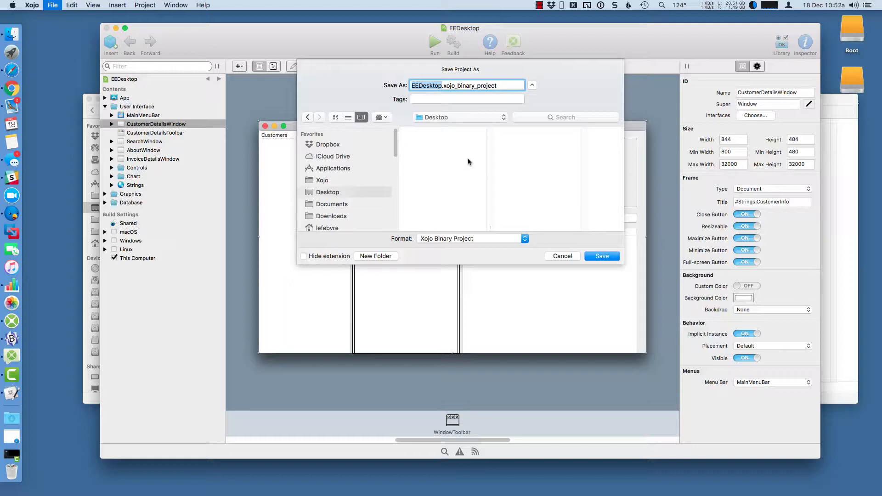
mouse_move(477, 202)
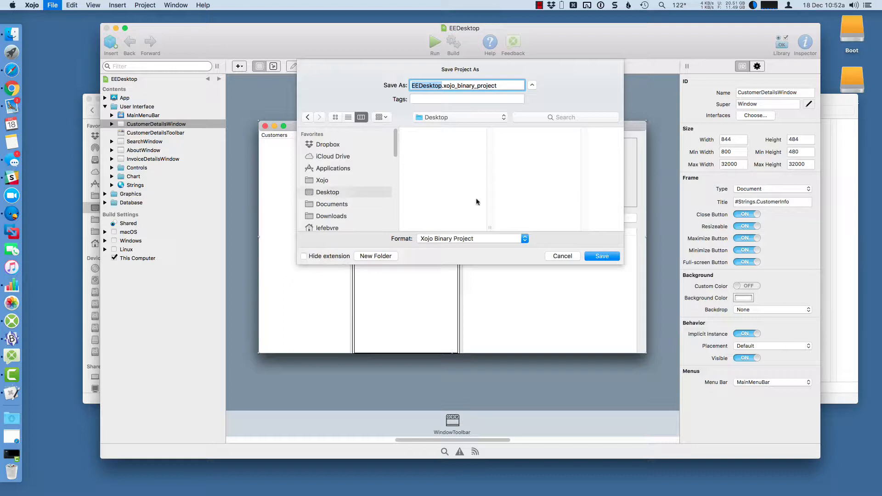
click(601, 256)
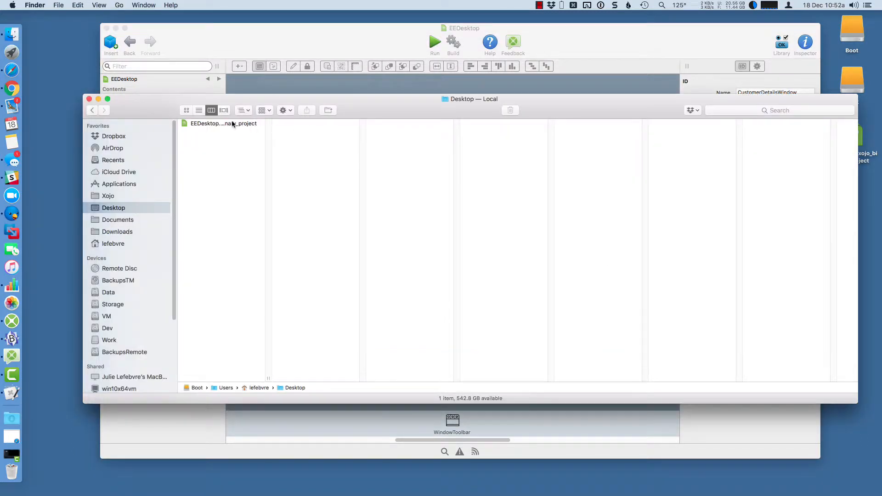
Preview EEDesktop.xojo_binary_project, the 11.6 MB binary file, in Finder
click(221, 123)
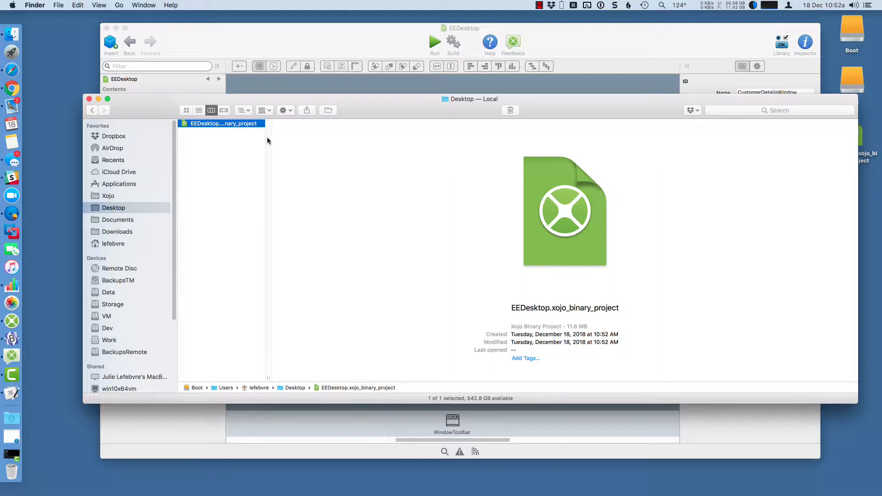
mouse_move(580, 296)
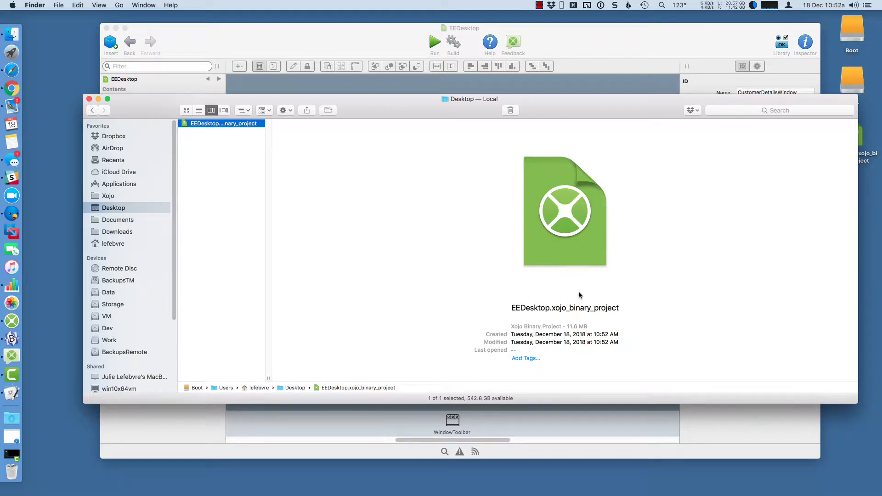
mouse_move(341, 38)
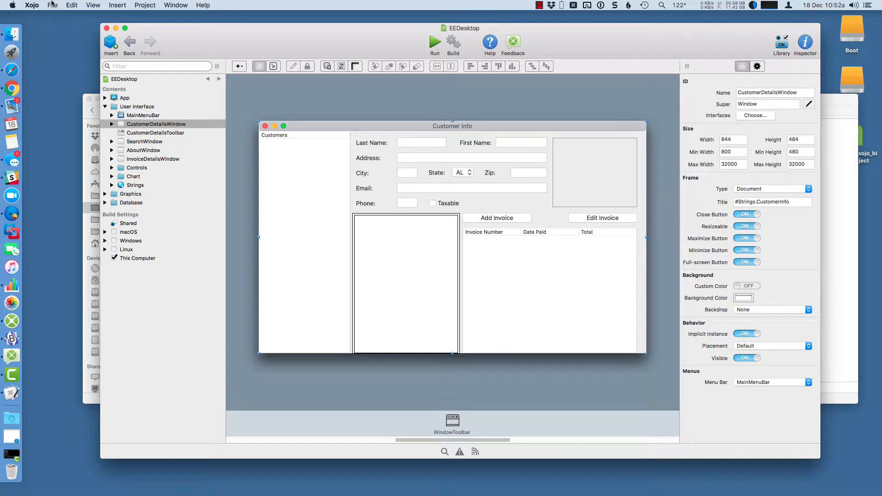
Save a second copy to the Desktop as EEDesktop.xojo_xml_project in Xojo XML Project format
click(52, 5)
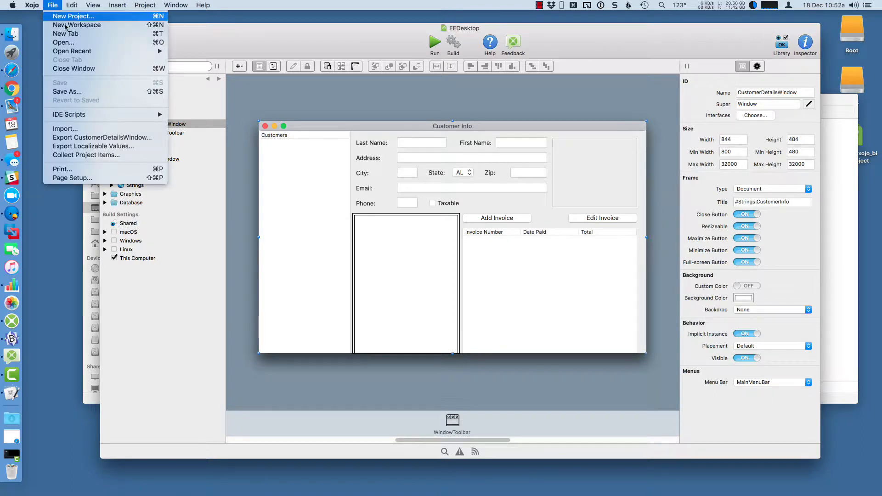
click(66, 91)
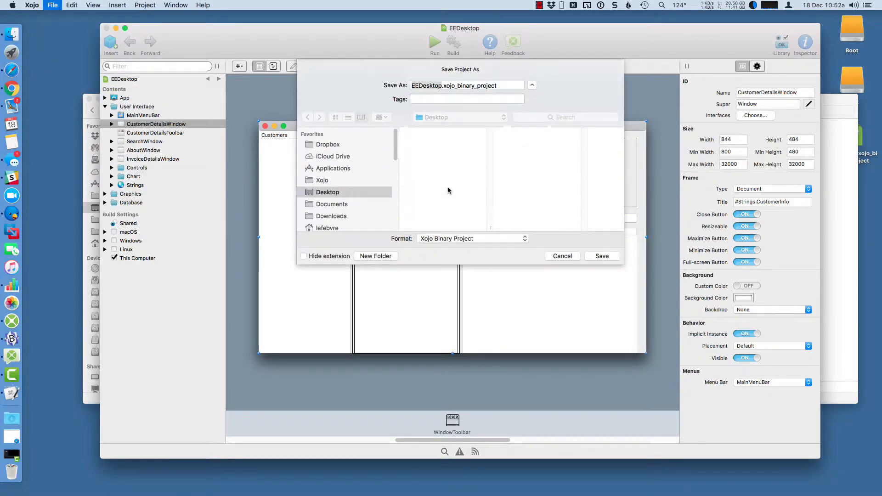
click(471, 238)
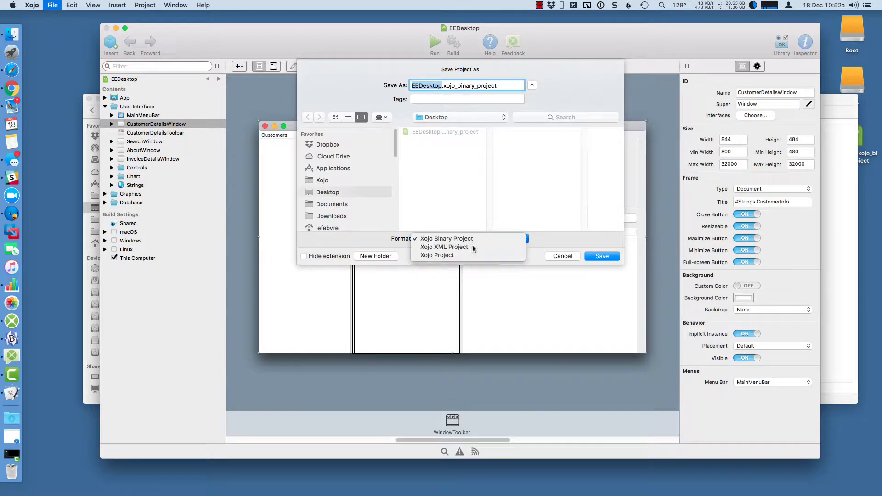
click(444, 246)
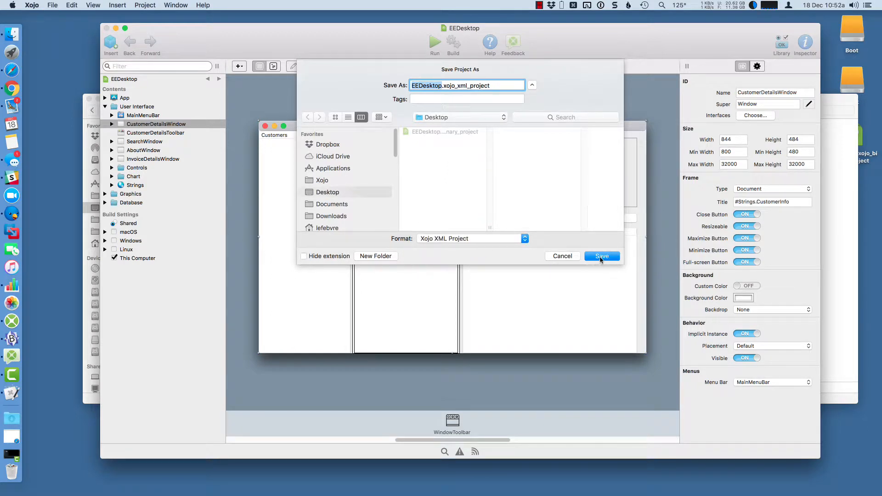
click(601, 256)
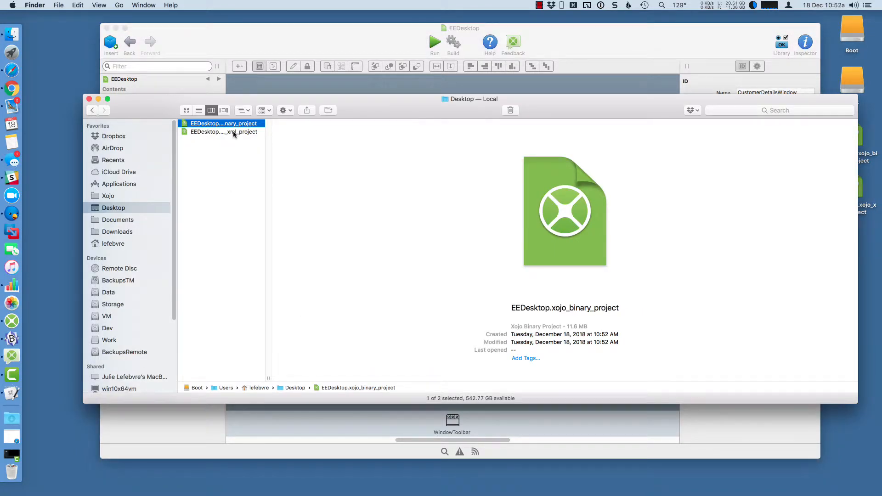
Preview the 22.7 MB EEDesktop.xojo_xml_project and open it with another editor
click(224, 132)
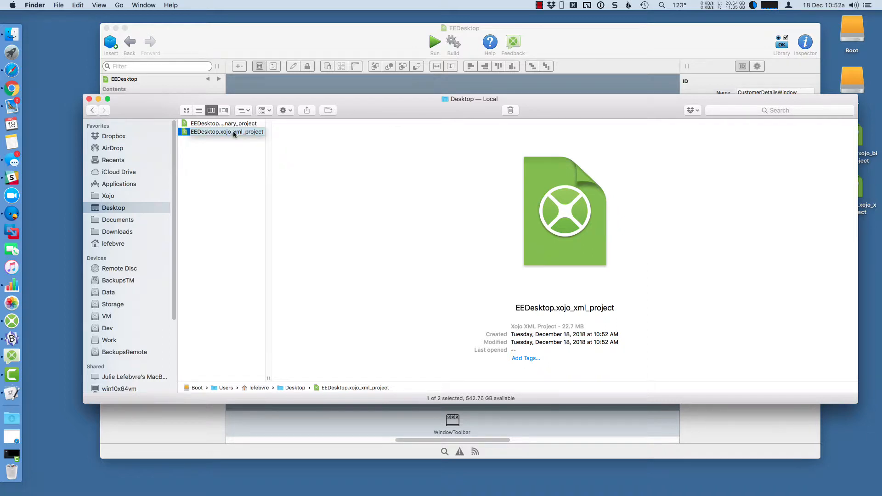
right_click(228, 132)
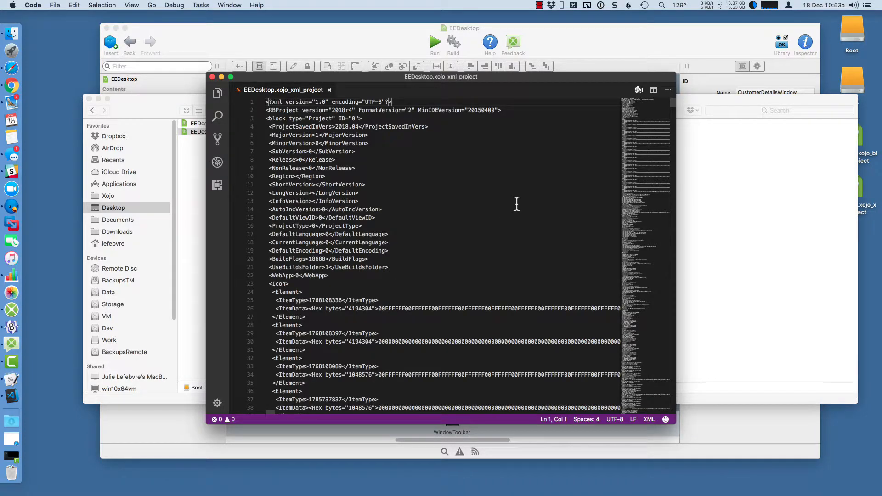
scroll(down, 3)
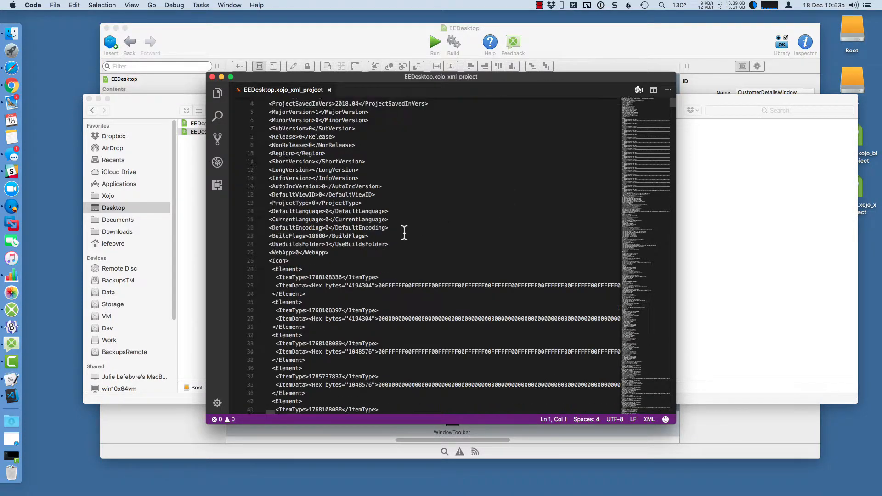
scroll(down, 3)
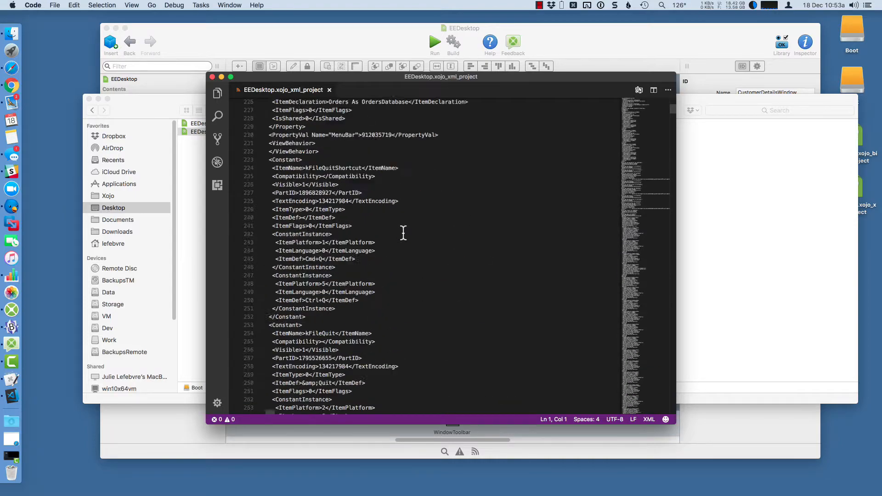
scroll(down, 3)
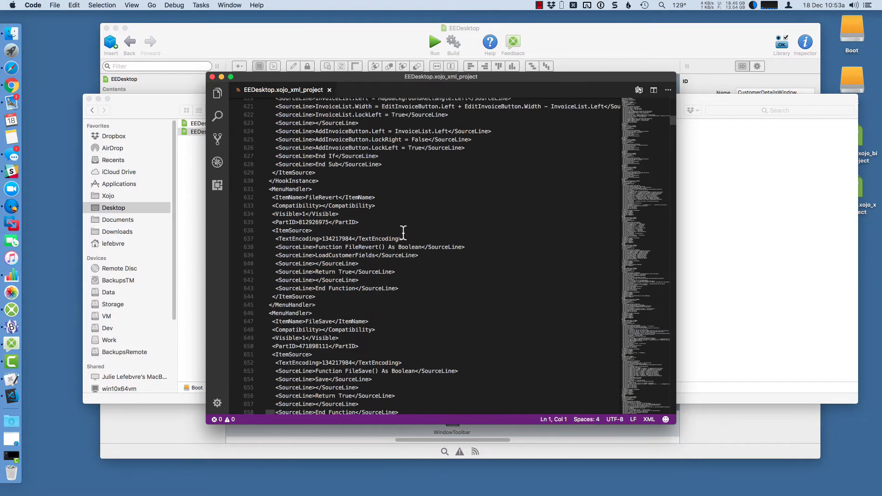
scroll(down, 3)
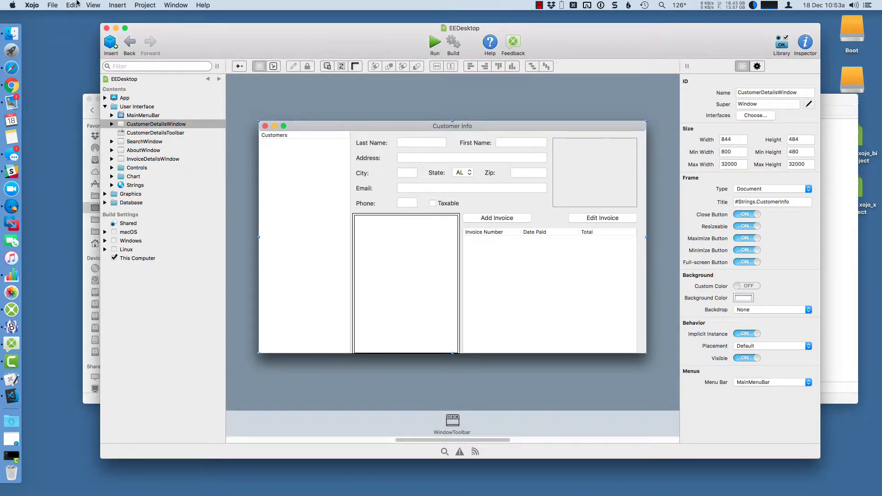
Save a third copy in plain-text Xojo Project format into a new EEDesktop folder on the Desktop
click(53, 5)
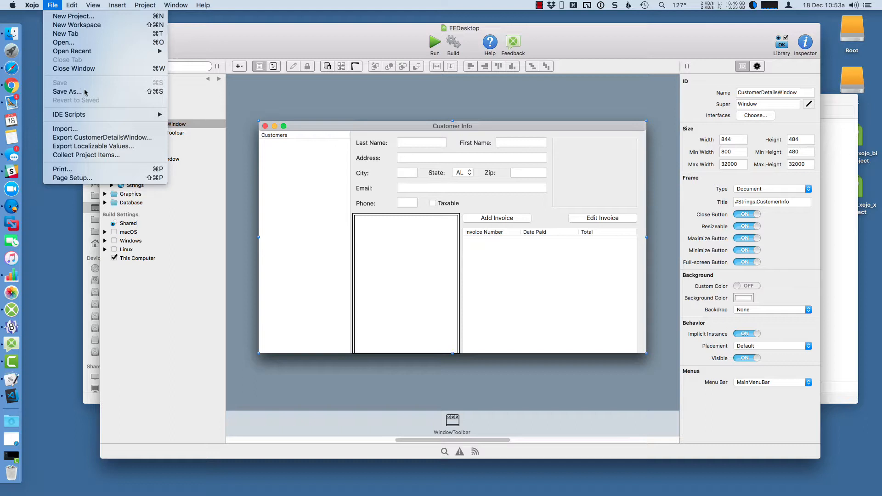
click(66, 91)
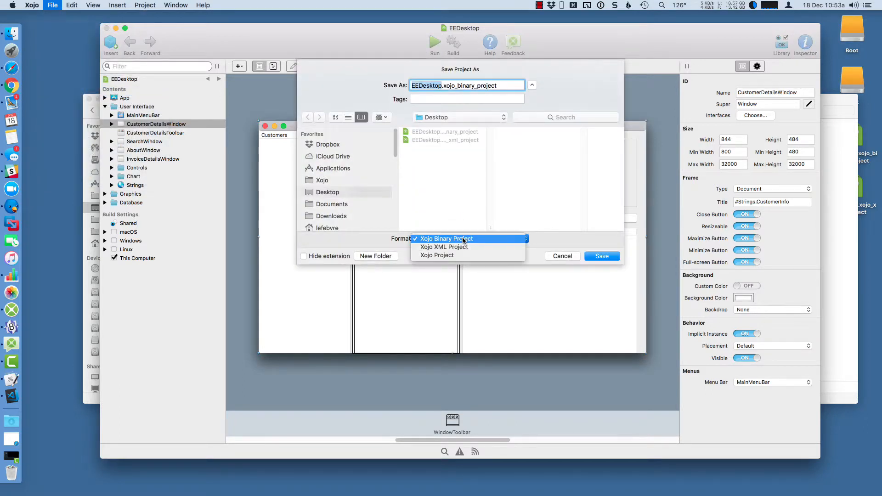
click(436, 255)
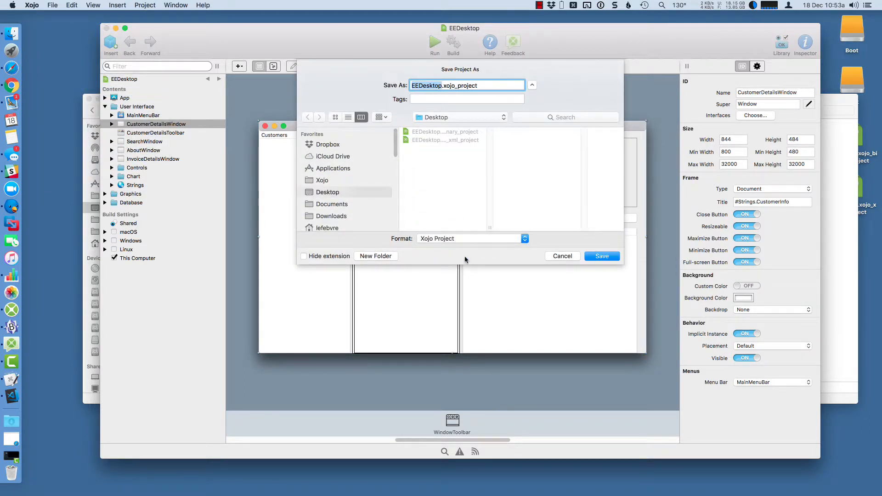
click(375, 256)
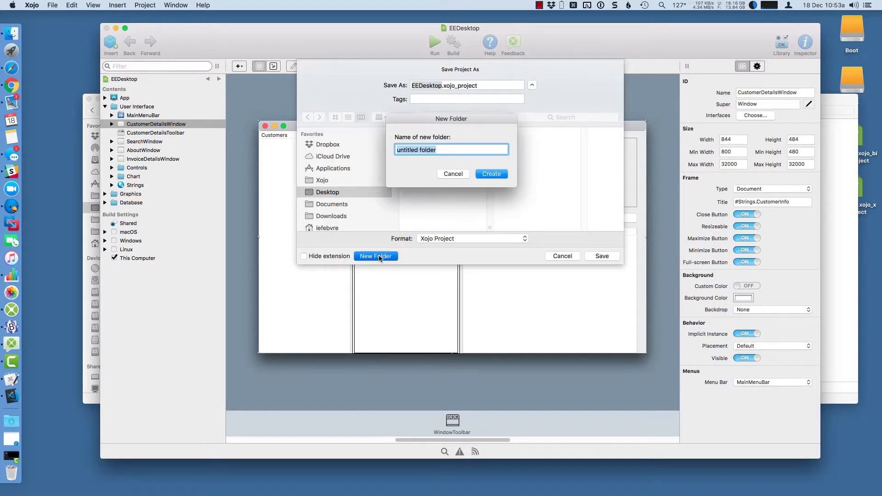
text(EED)
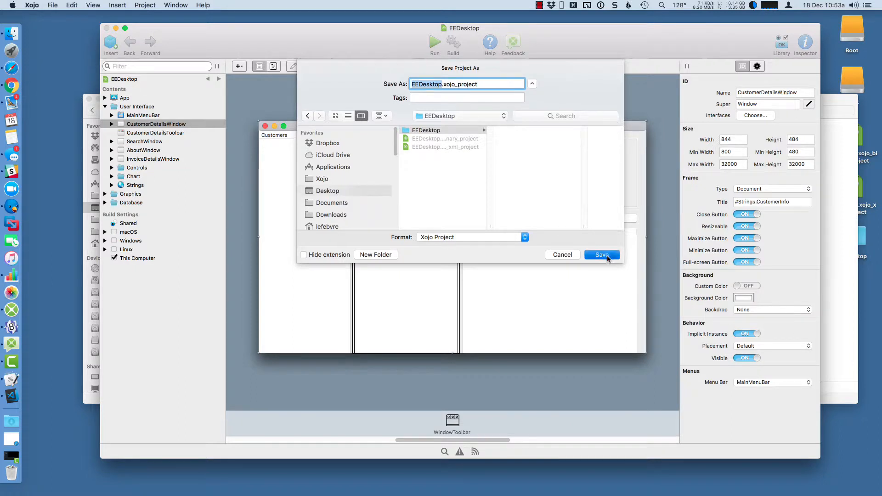
click(602, 254)
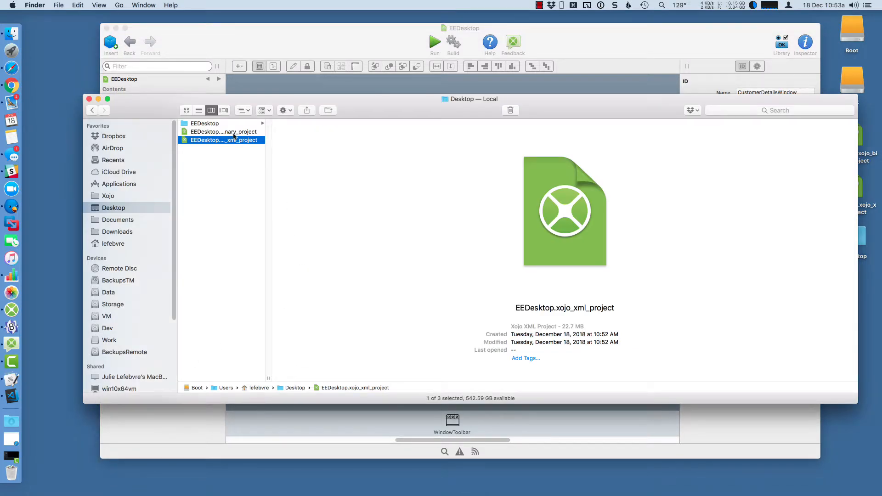
Browse EEDesktop > User Interface and preview the CustomerDetailsToolbar and CustomerDetailsWindow files
click(204, 123)
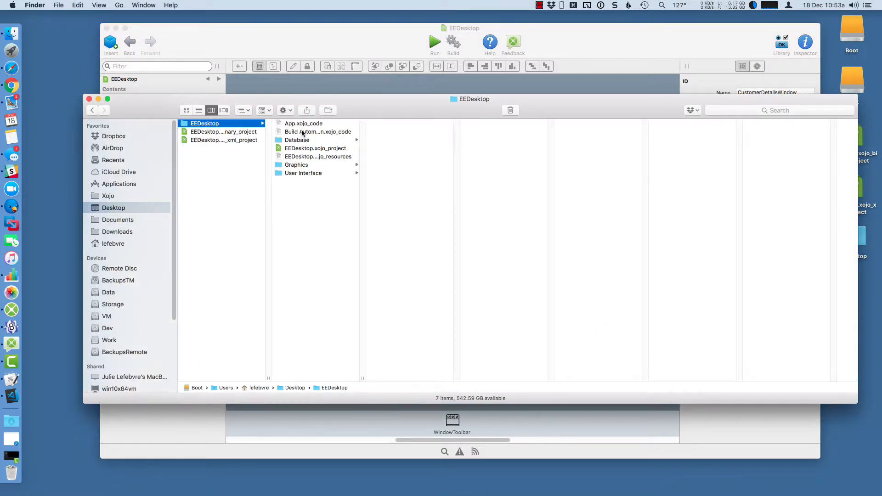
mouse_move(315, 137)
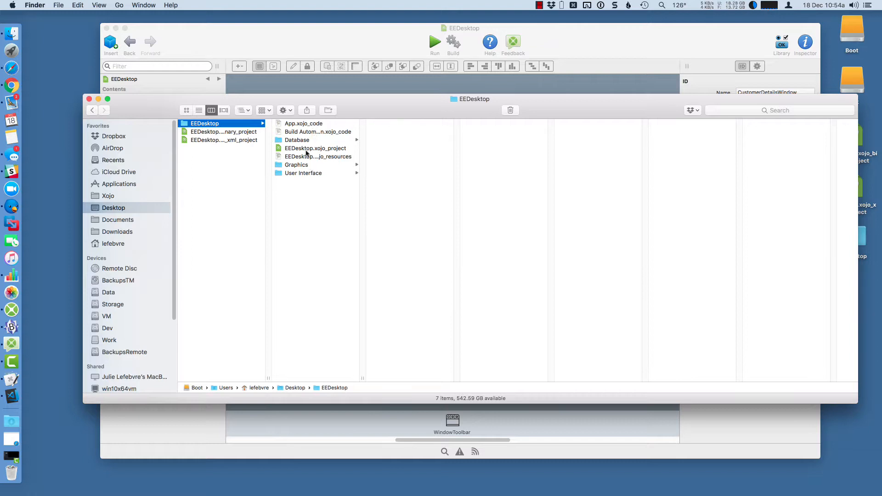
mouse_move(306, 150)
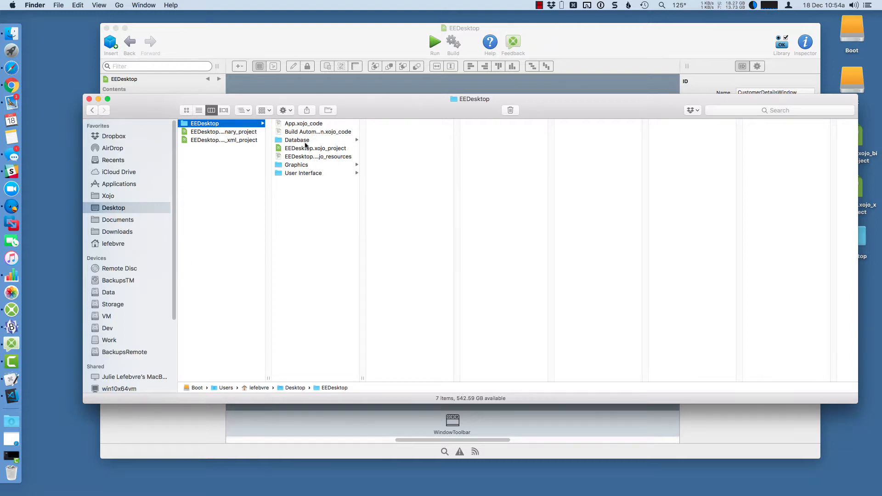
click(304, 172)
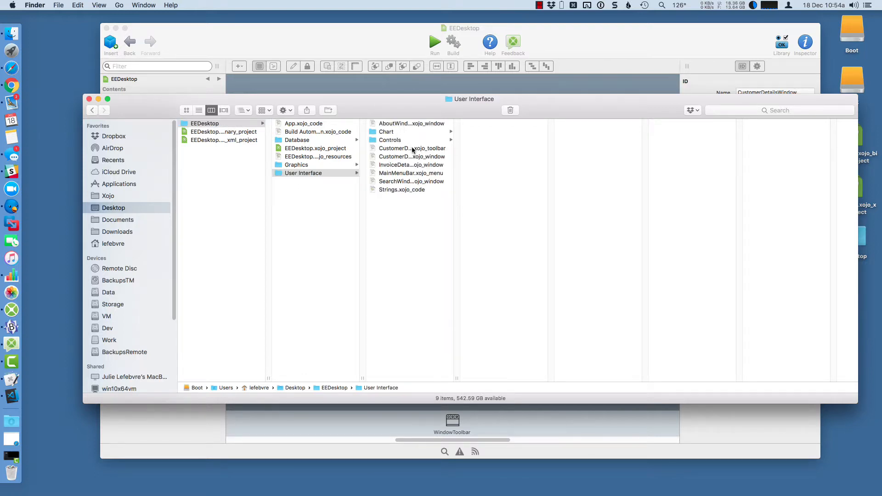
click(411, 148)
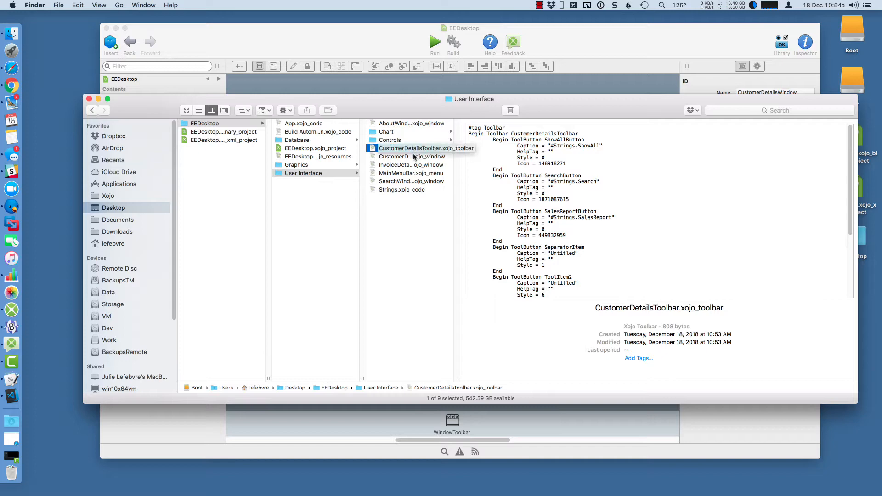
click(425, 156)
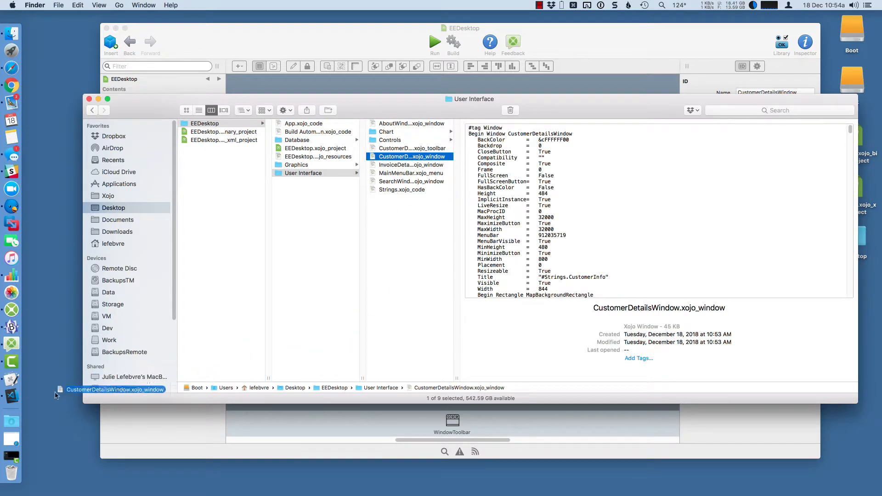
Open CustomerDetailsWindow.xojo_window in Visual Studio Code and read through its properties and event handlers
double_click(115, 389)
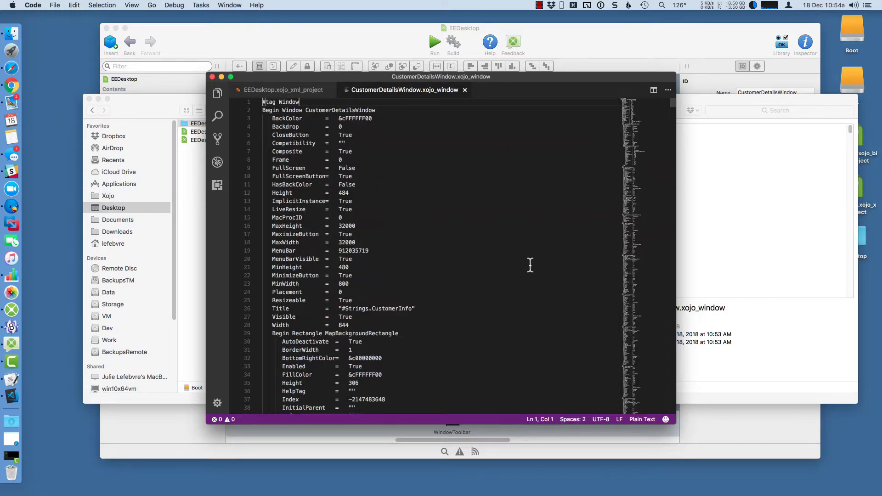
scroll(down, 3)
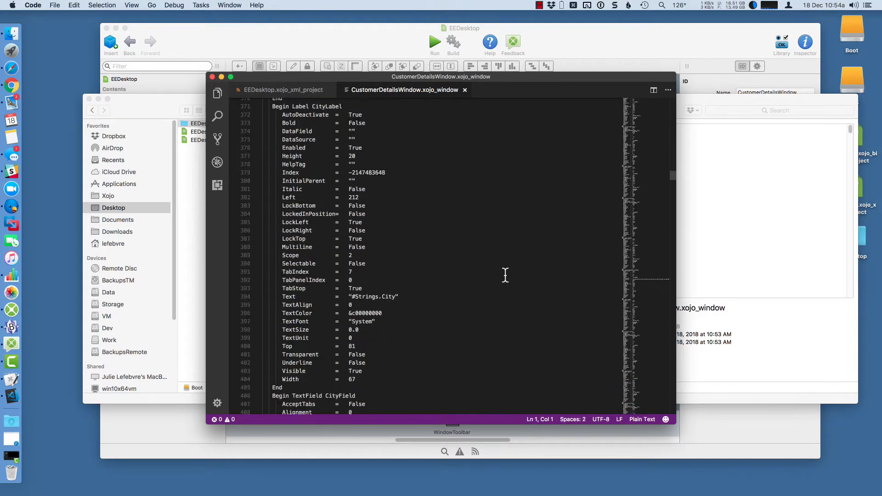
scroll(down, 3)
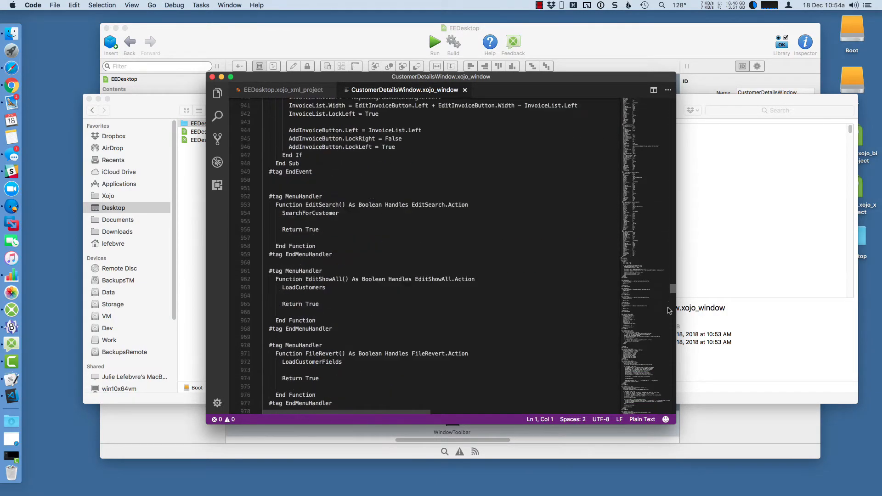
scroll(down, 3)
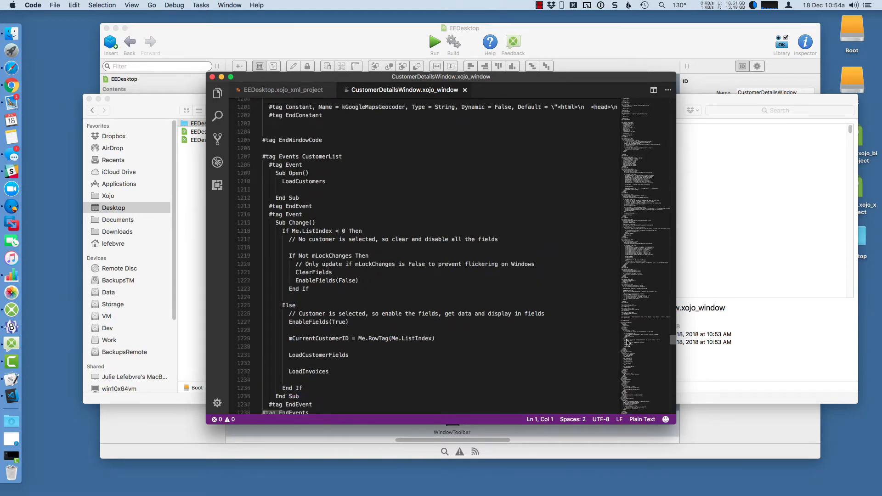
scroll(down, 3)
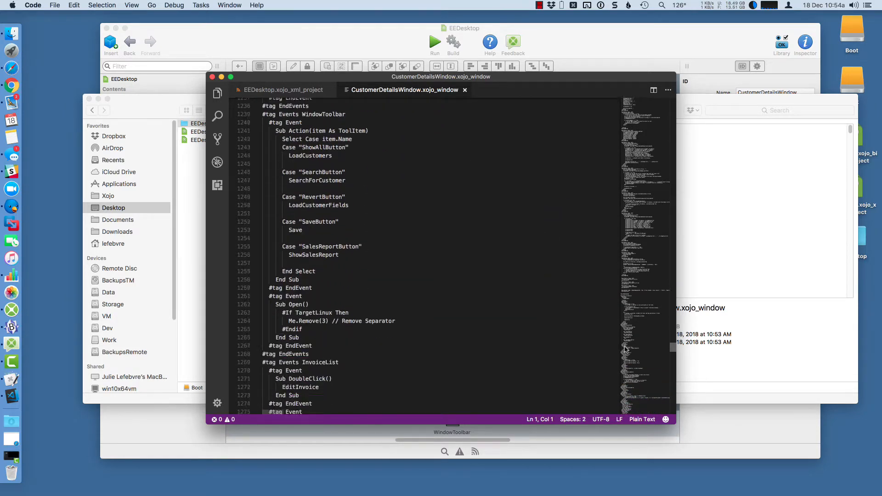
scroll(down, 3)
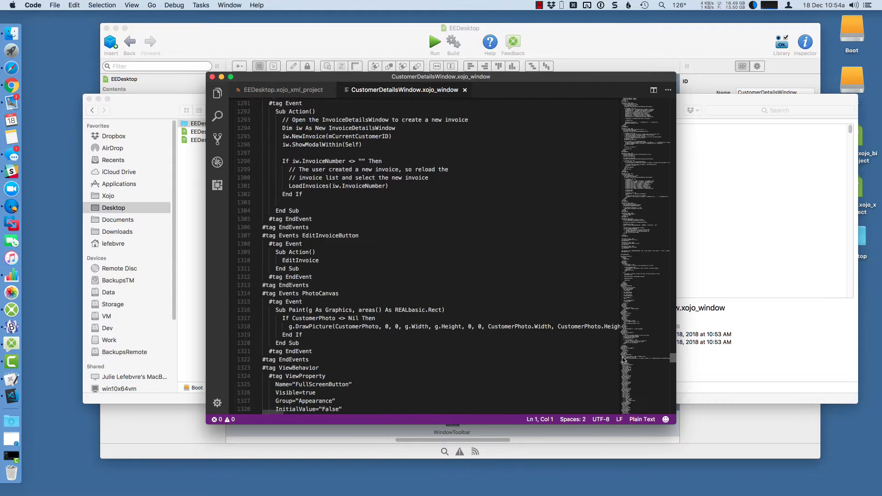
scroll(down, 3)
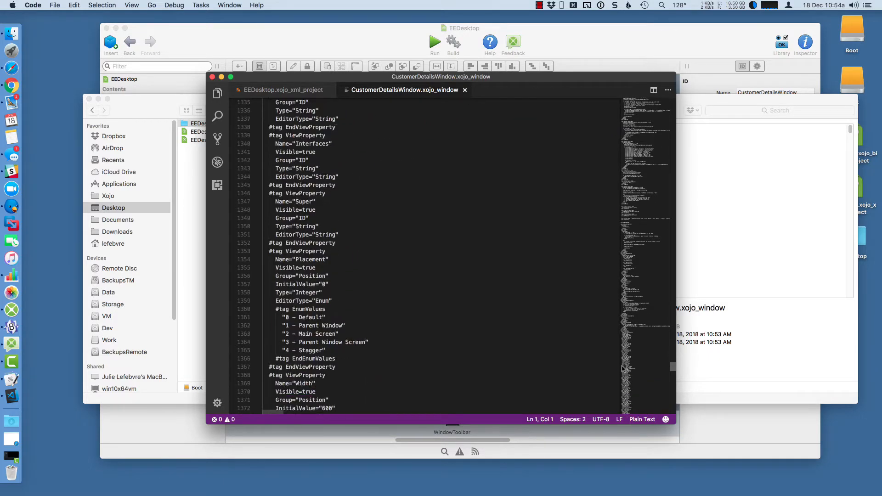